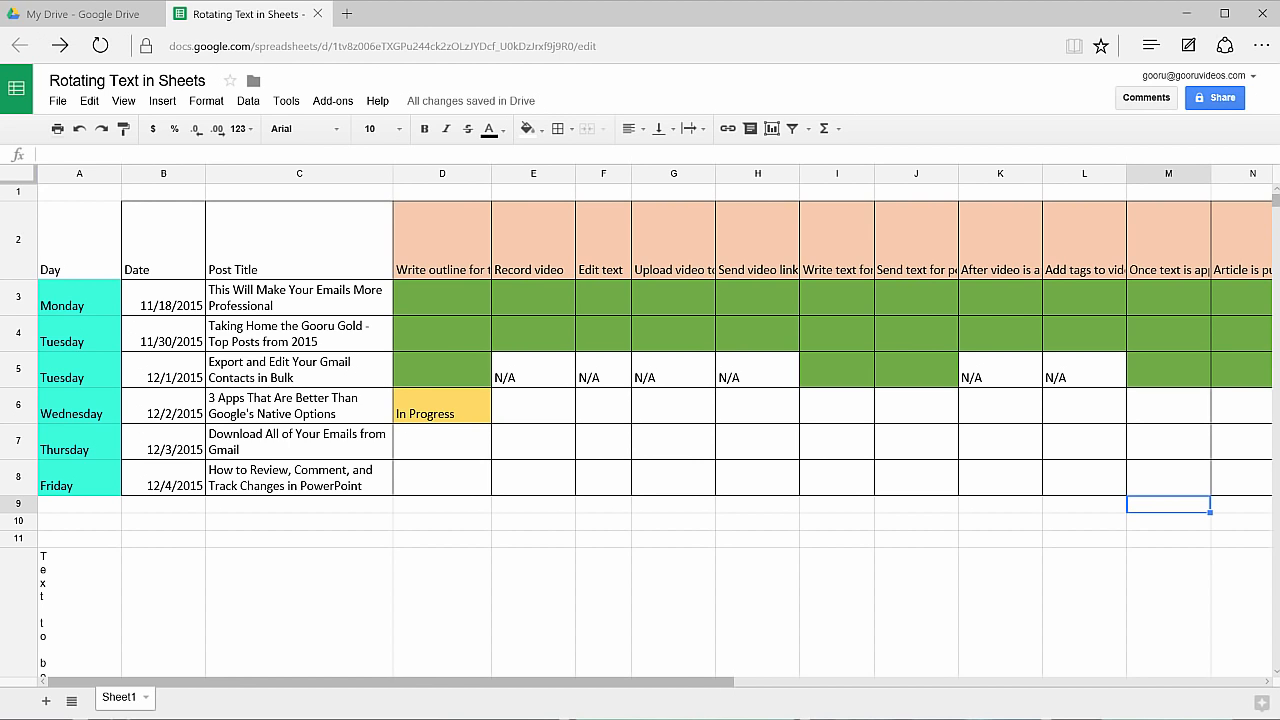
mouse_move(144, 268)
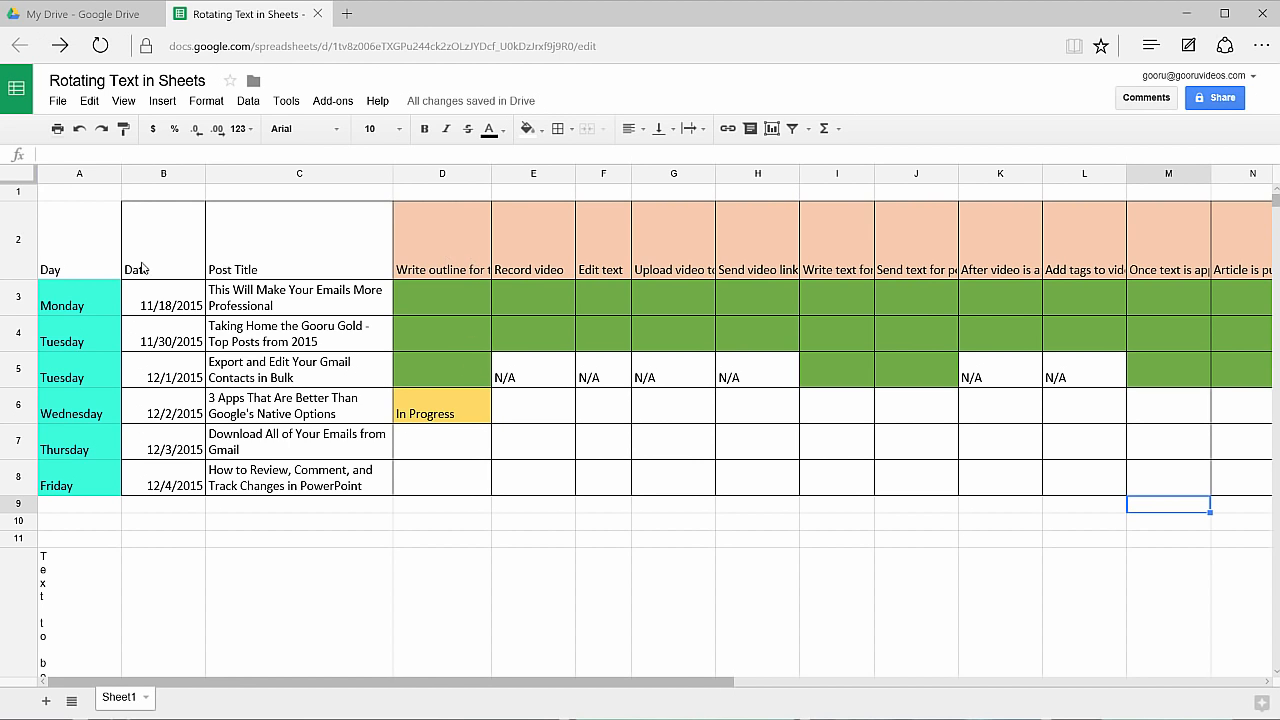
Review the Edit text header and the existing vertical-text formula in column A
click(604, 240)
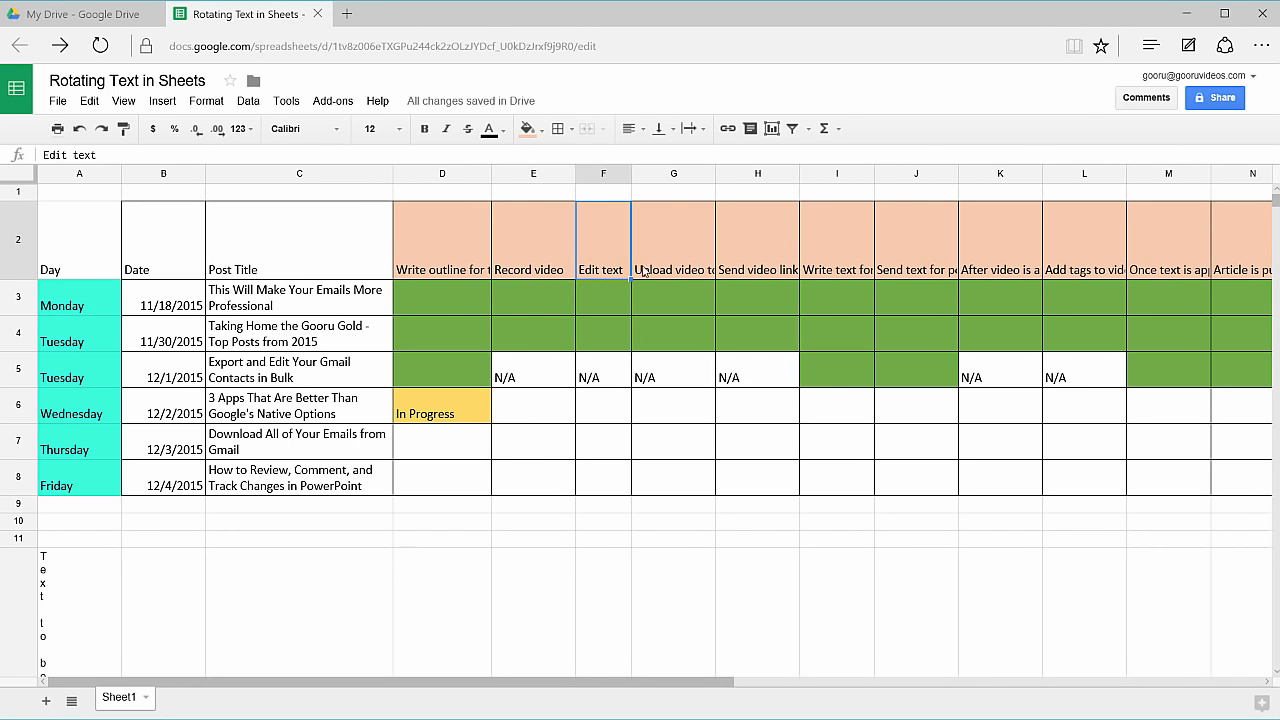
mouse_move(684, 276)
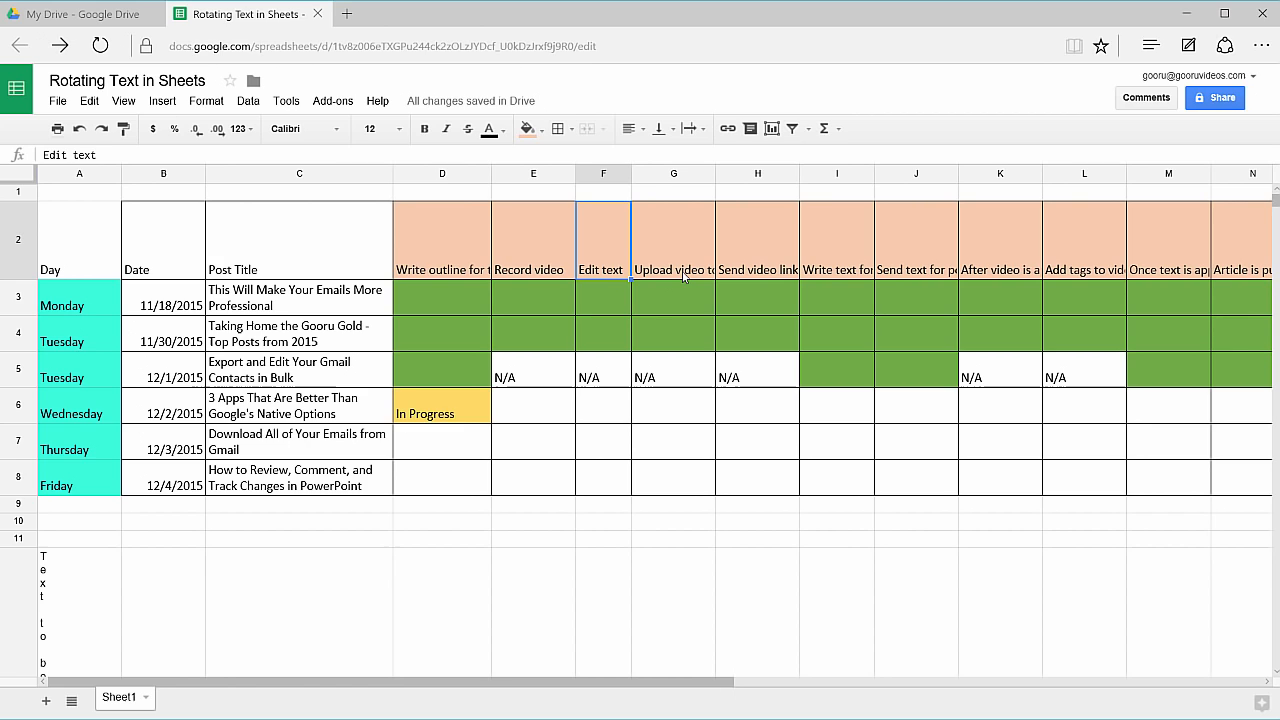
click(80, 610)
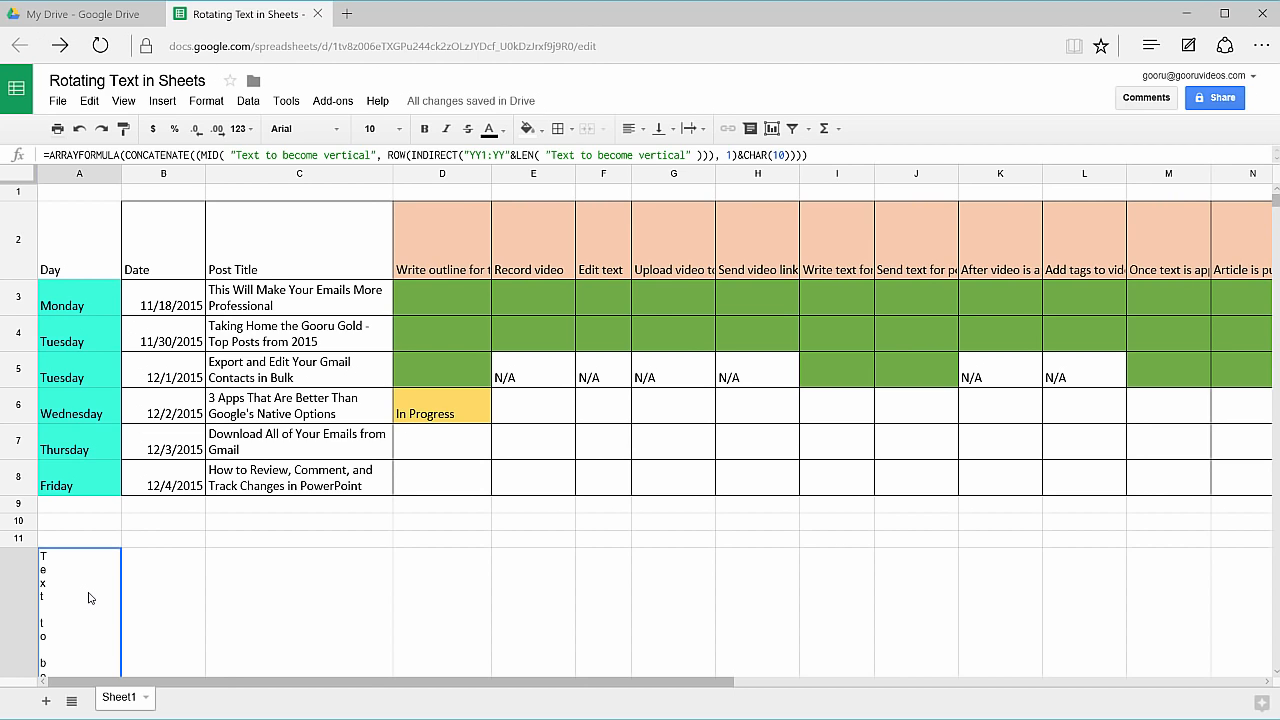
mouse_move(470, 236)
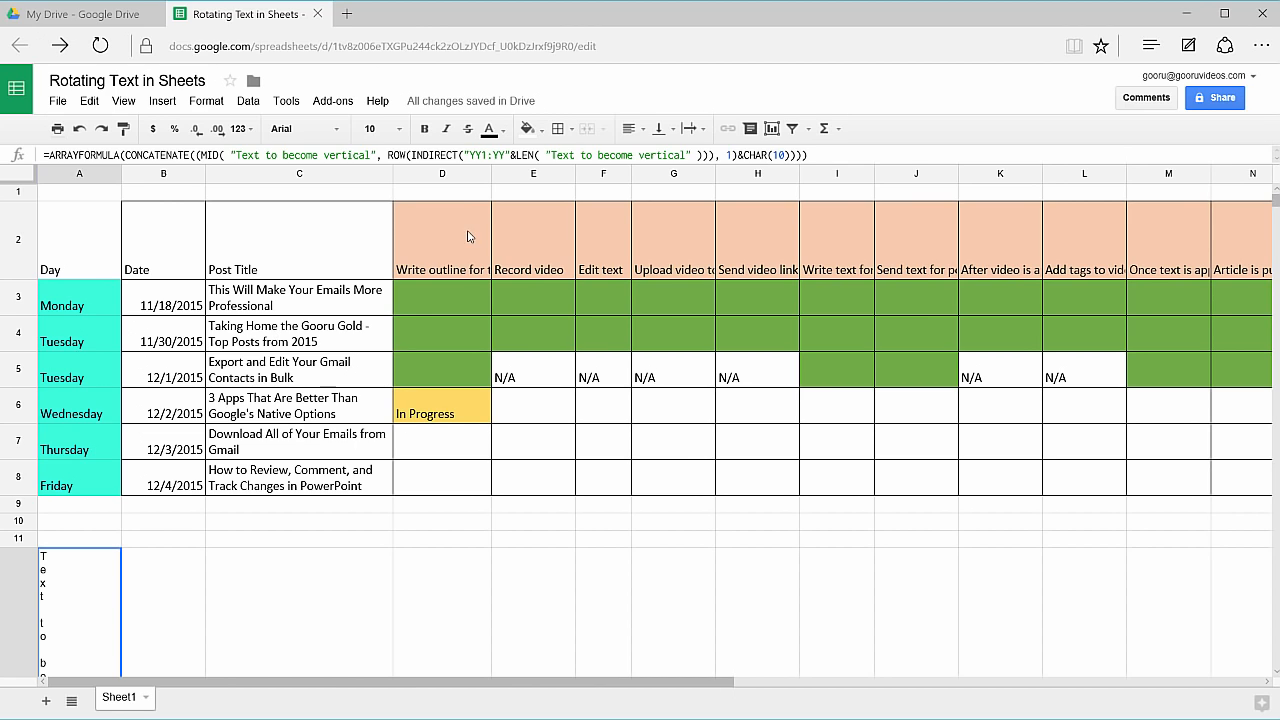
Enter the vertical-text formula in D2 with 'Write outline for text/video' as its text
click(442, 240)
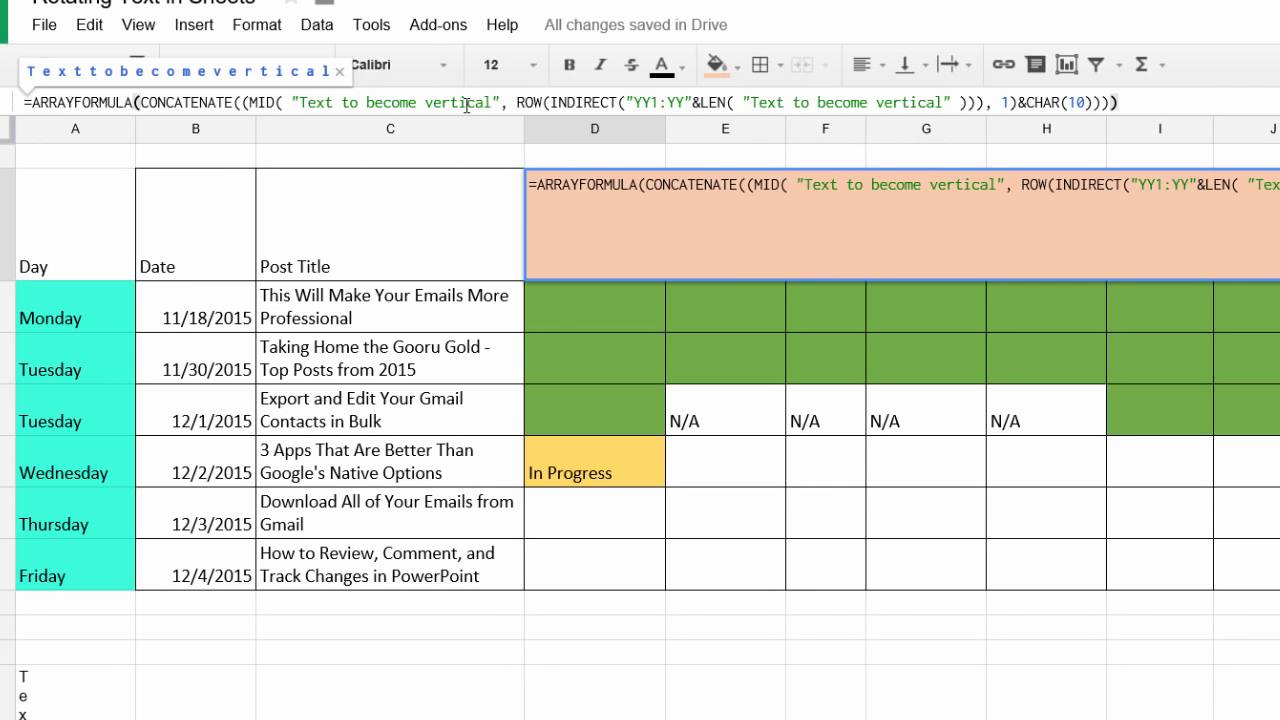
click(1116, 102)
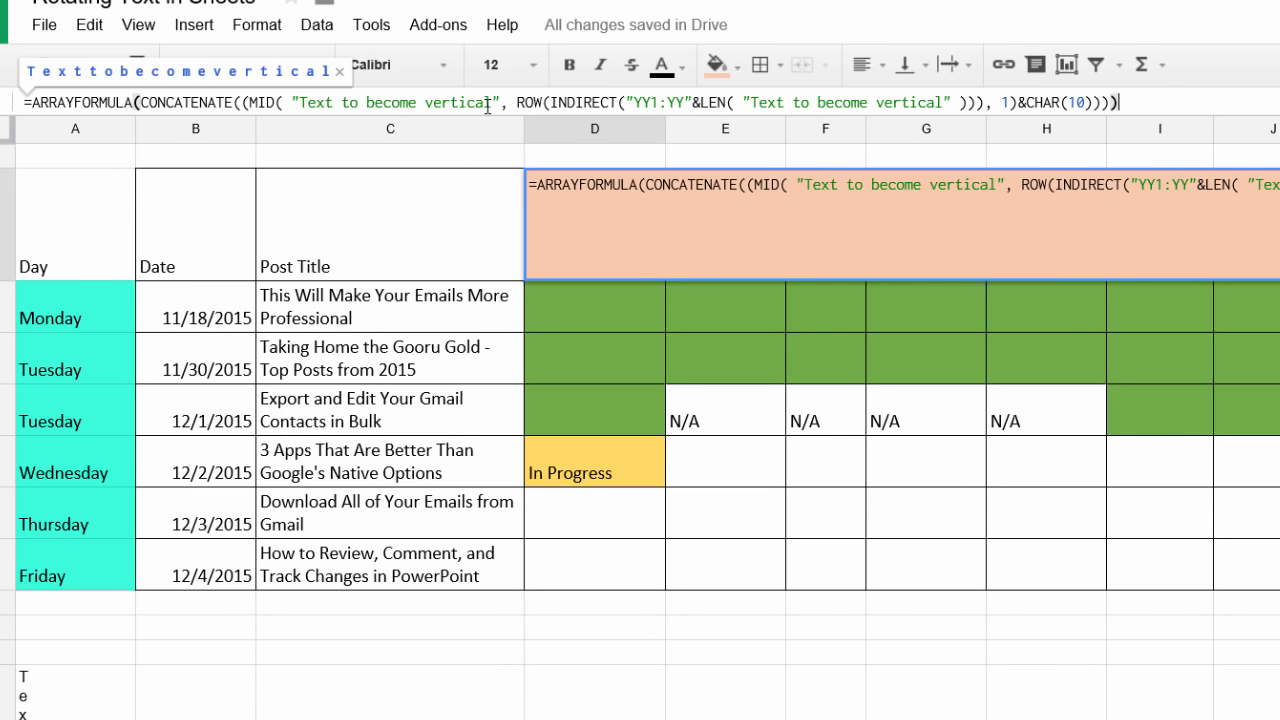
text(Write outline for text/video)
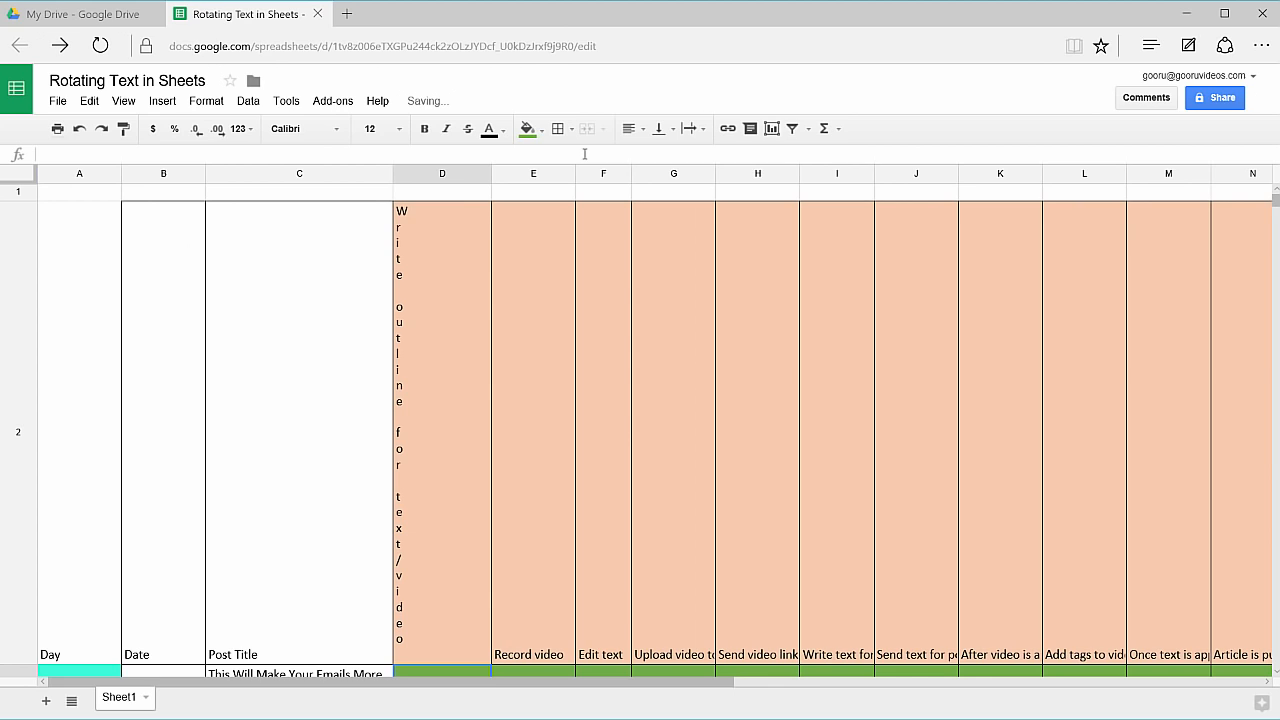
Select the stacked D2 header and scroll the sheet down and back to review it
click(442, 400)
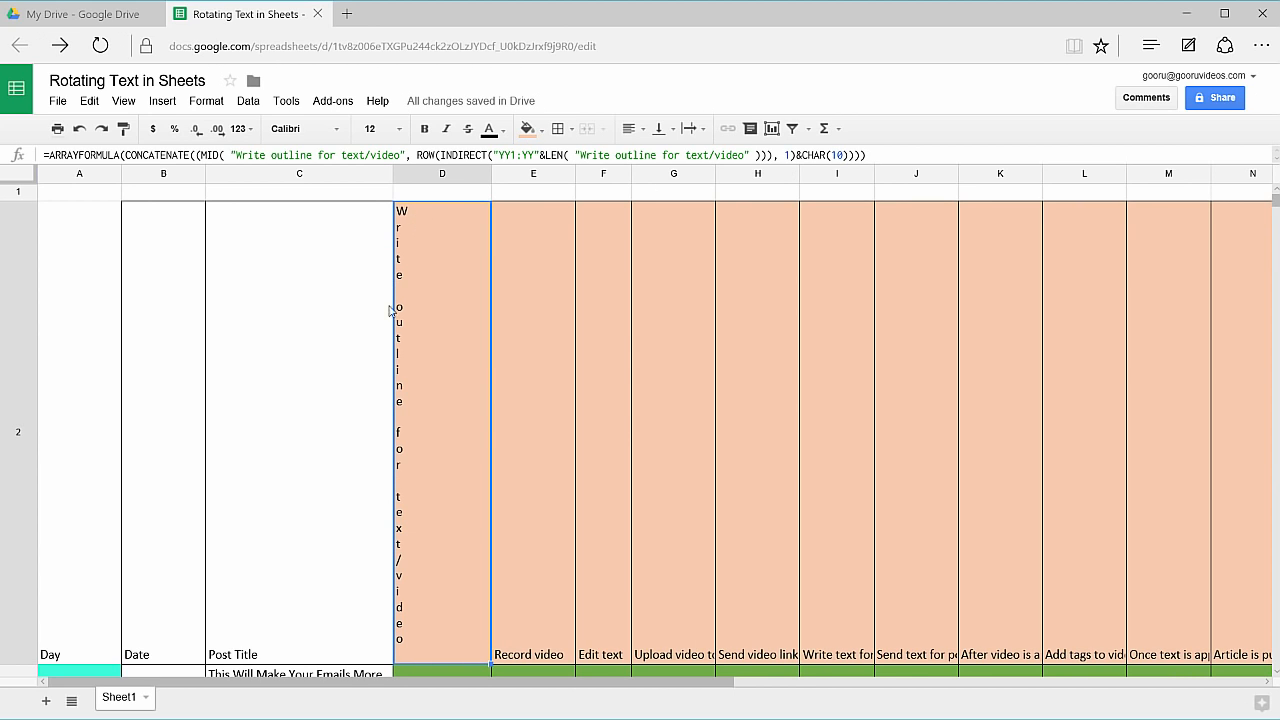
scroll(down, 3)
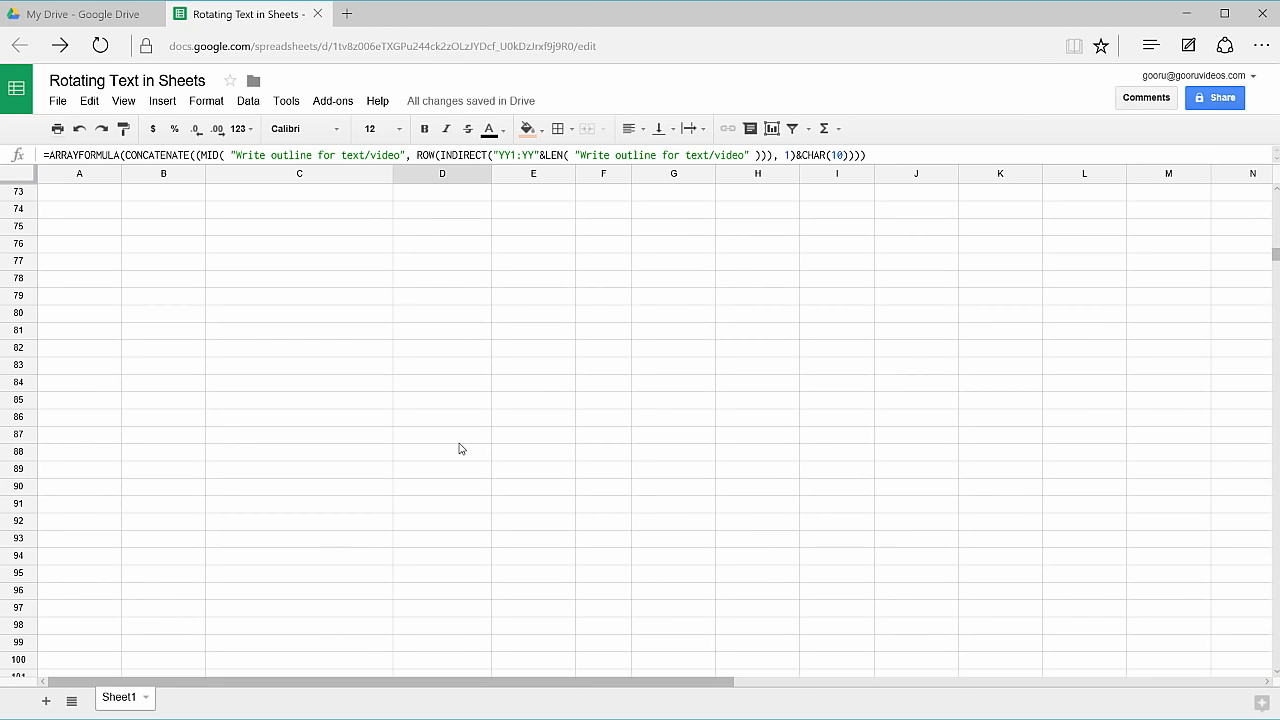
scroll(up, 3)
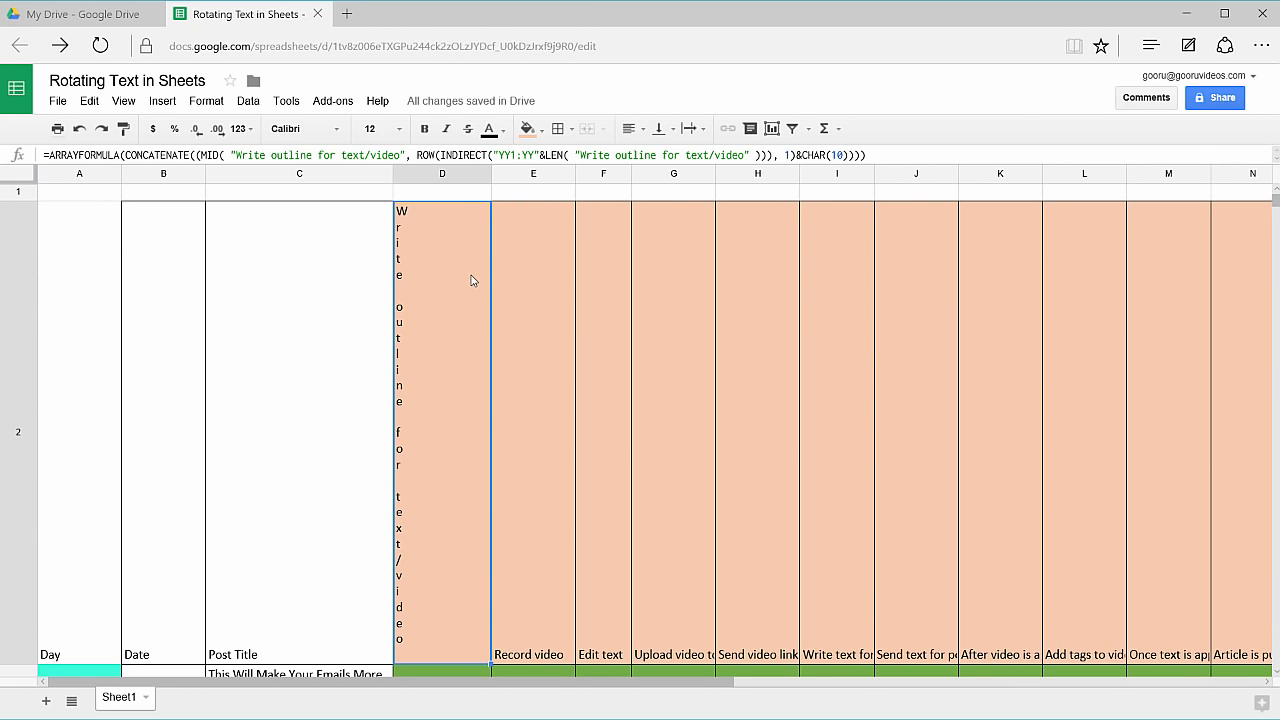
mouse_move(420, 414)
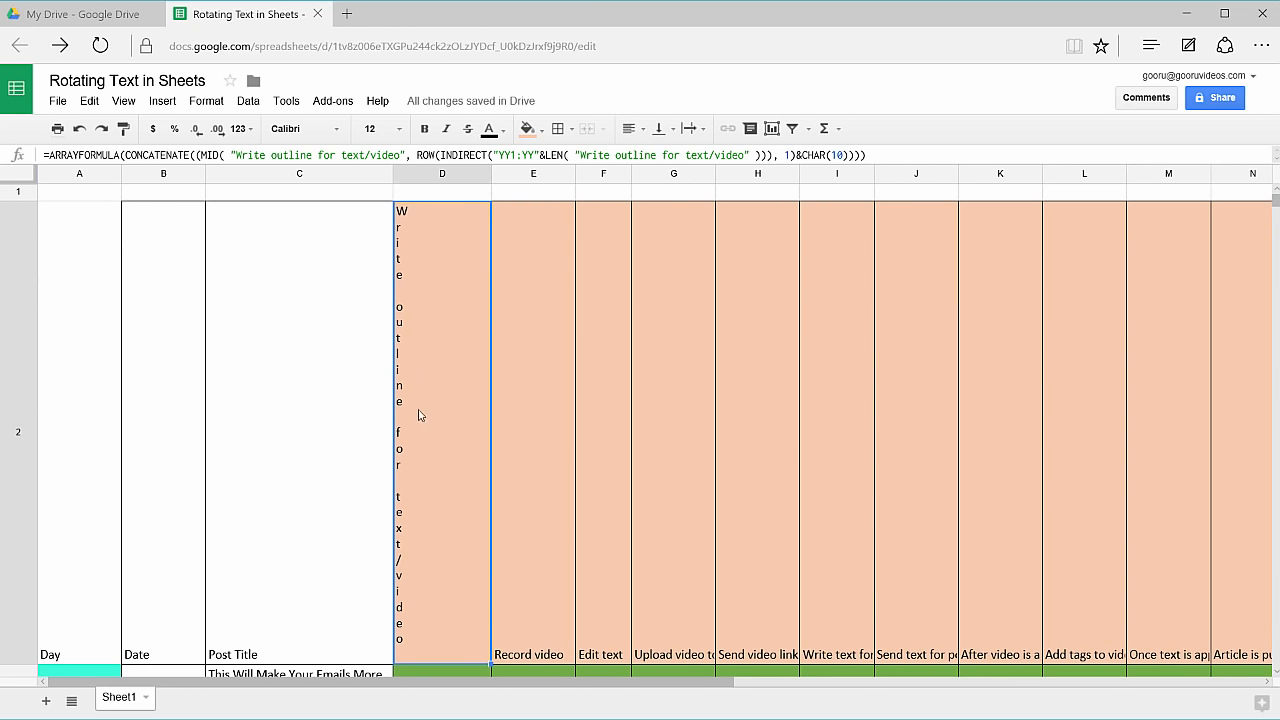
mouse_move(444, 274)
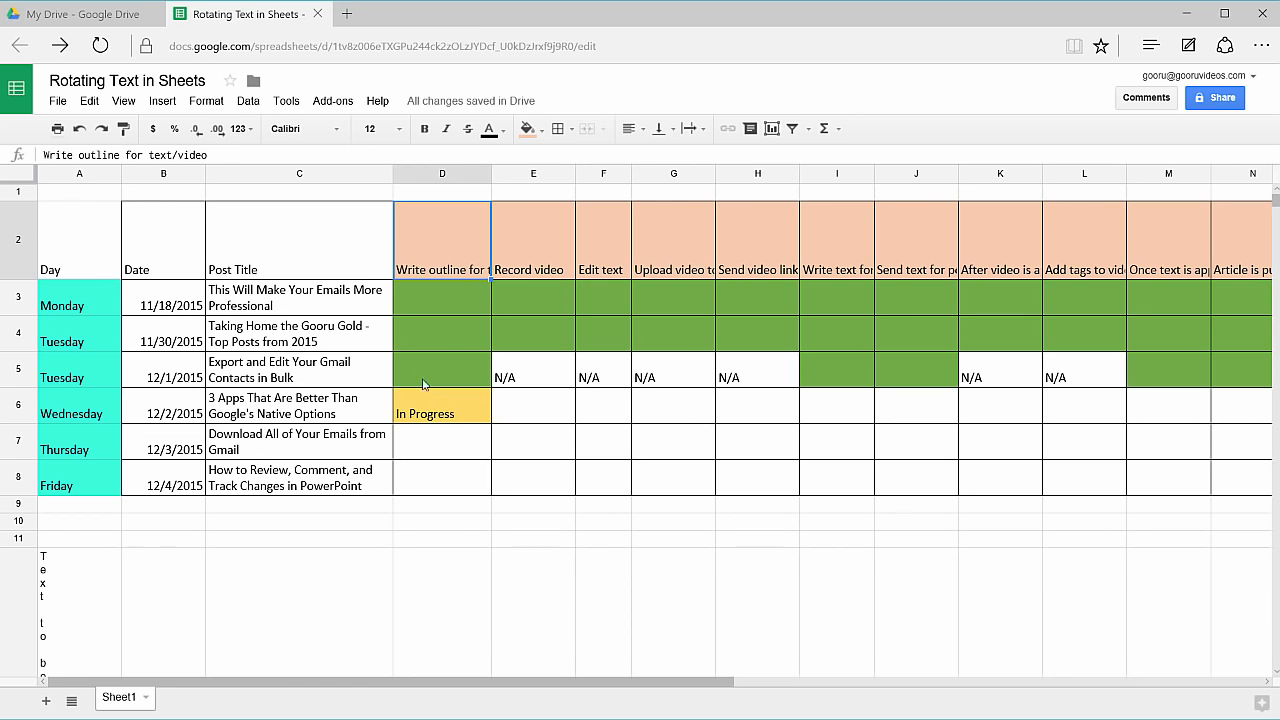
mouse_move(440, 248)
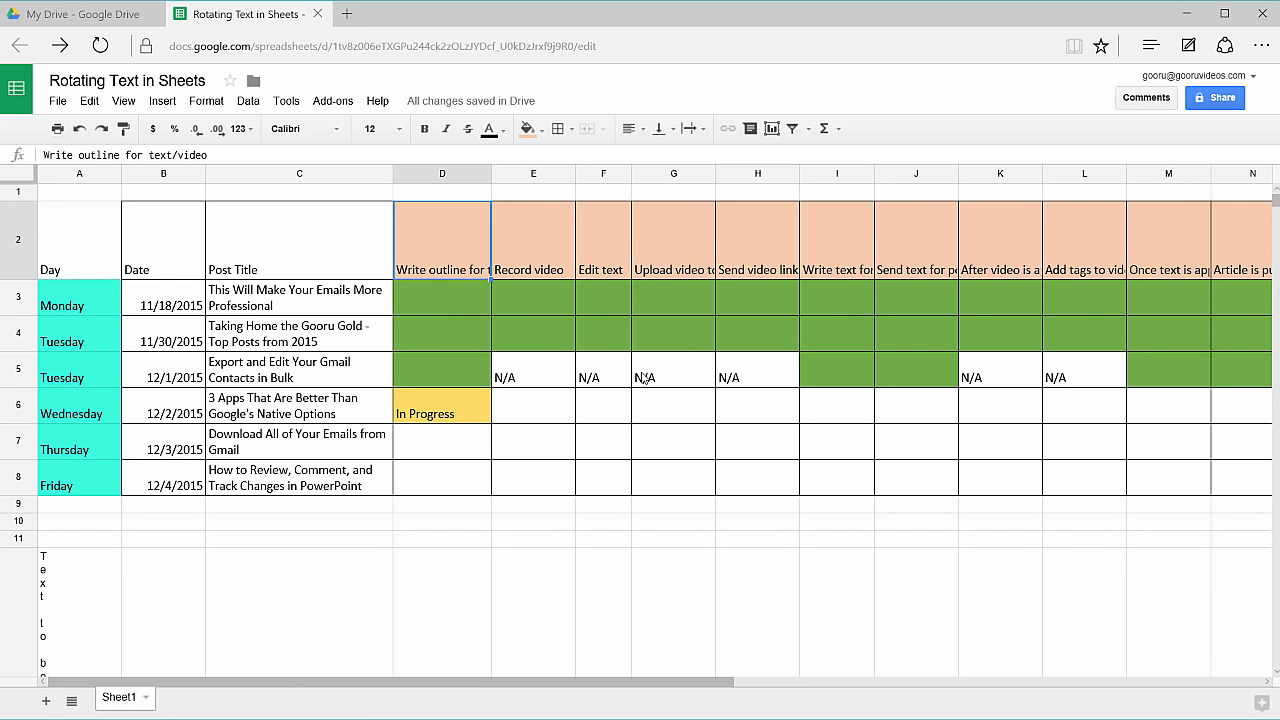
mouse_move(696, 442)
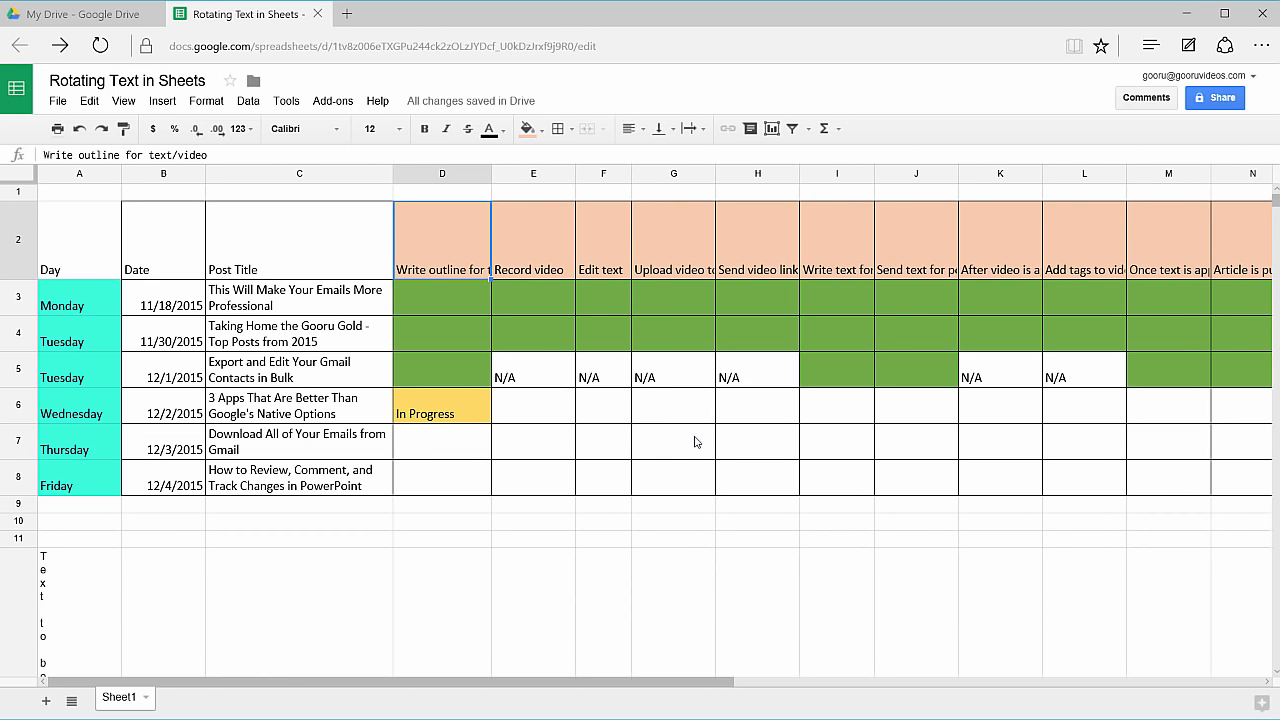
mouse_move(456, 264)
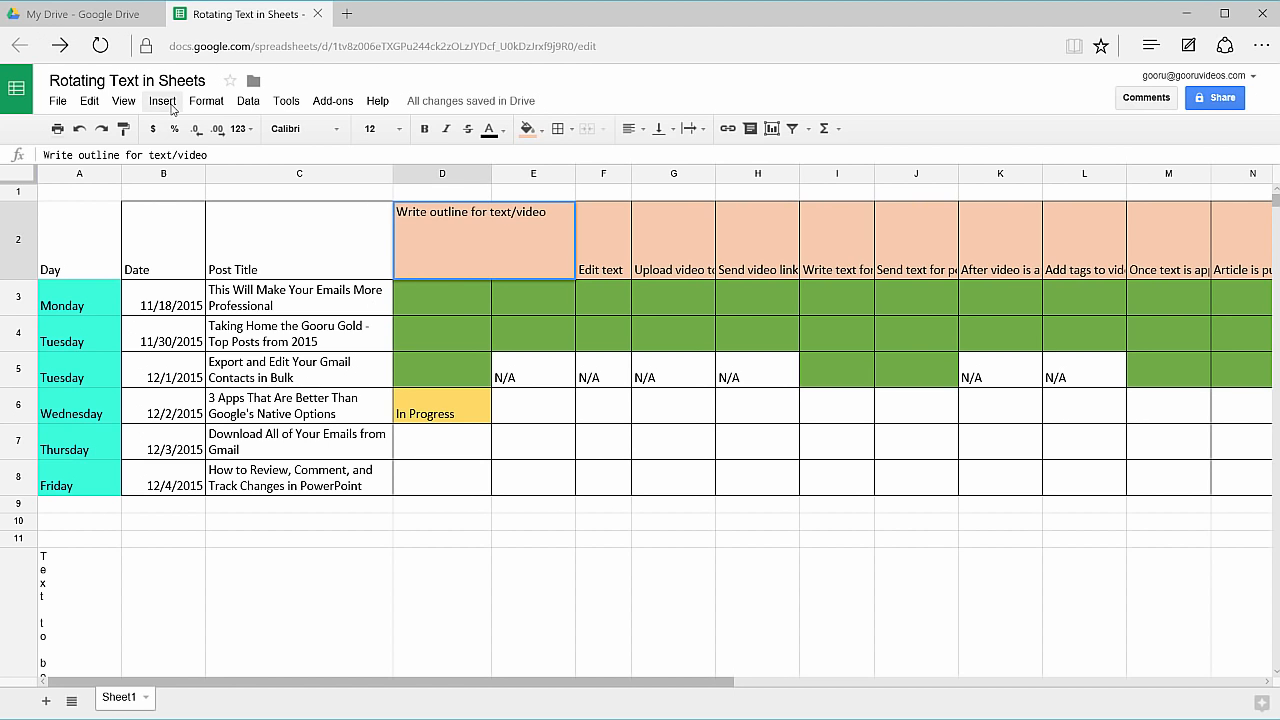
Start a new blank drawing via Insert > Drawing
click(162, 100)
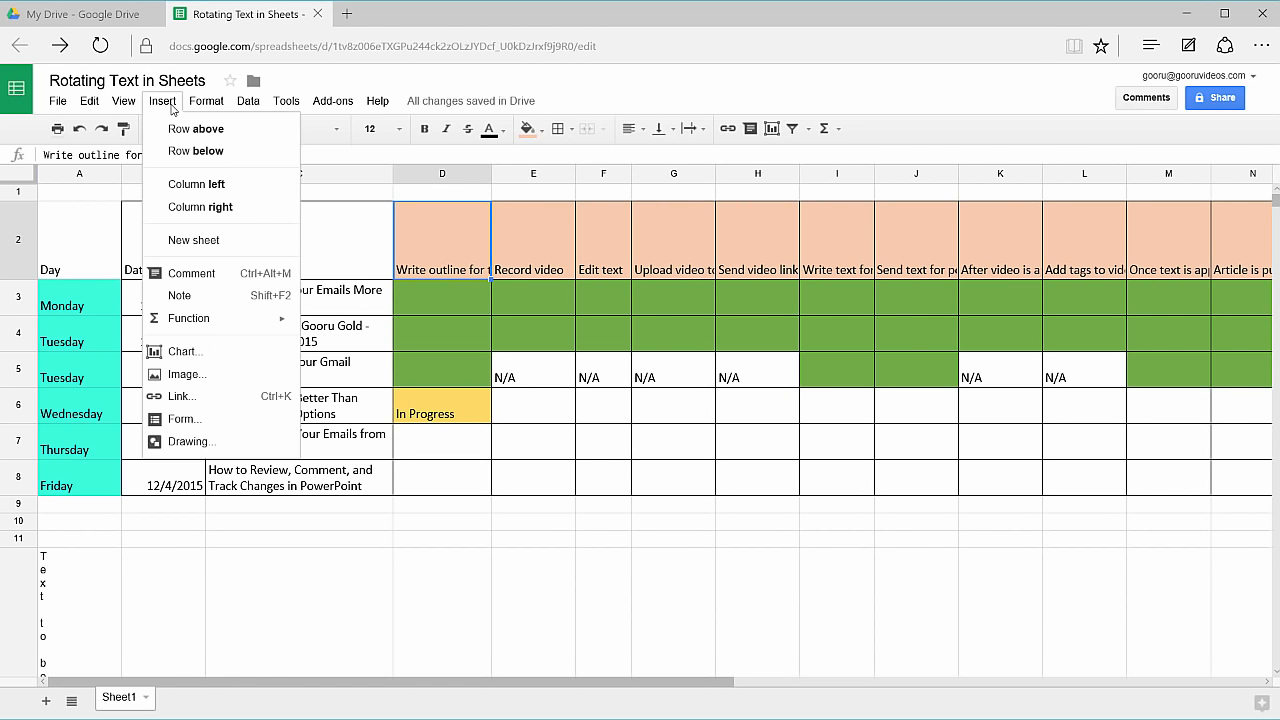
click(188, 442)
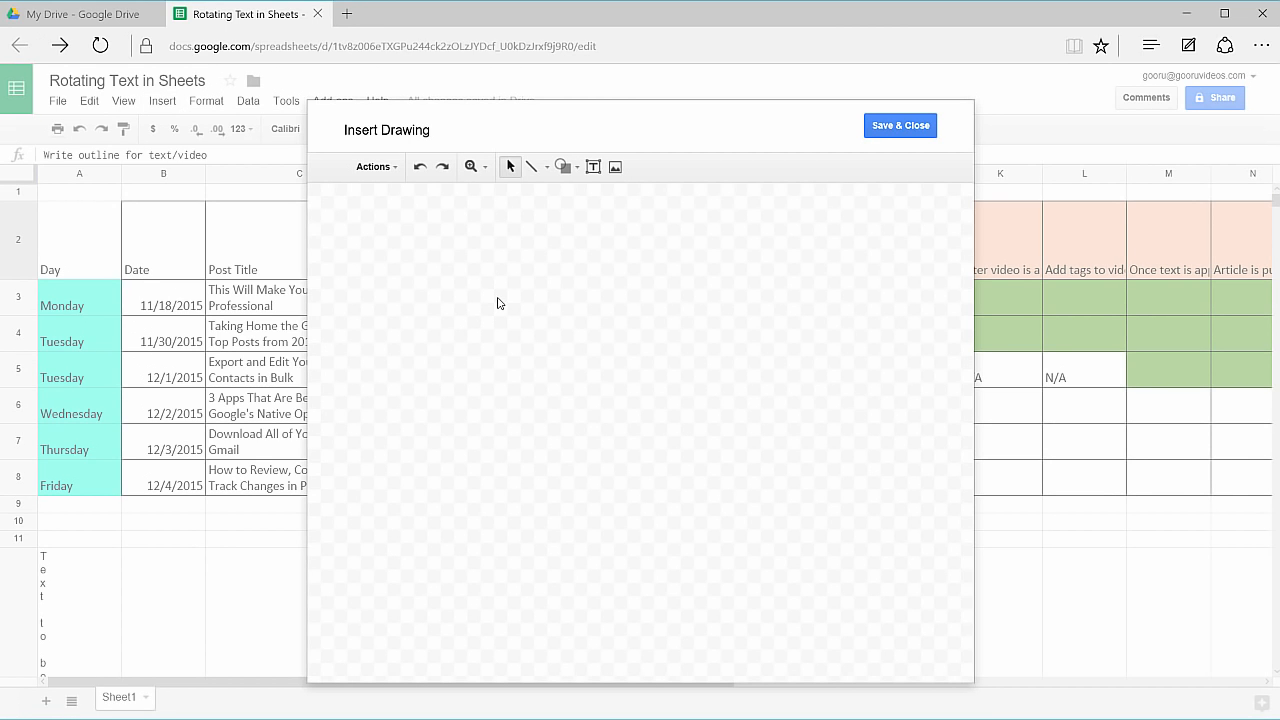
mouse_move(592, 166)
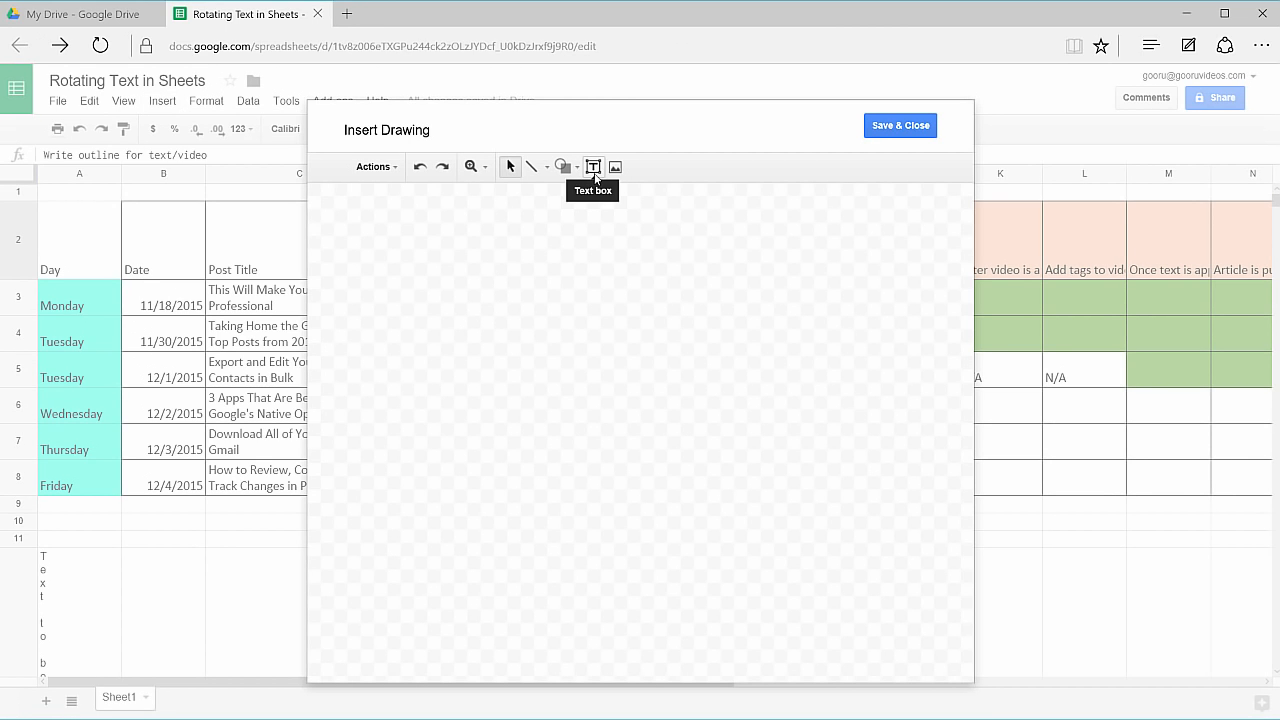
Add a text box reading 'Write outline for text/video' and rotate it diagonally
drag(436, 222, 572, 302)
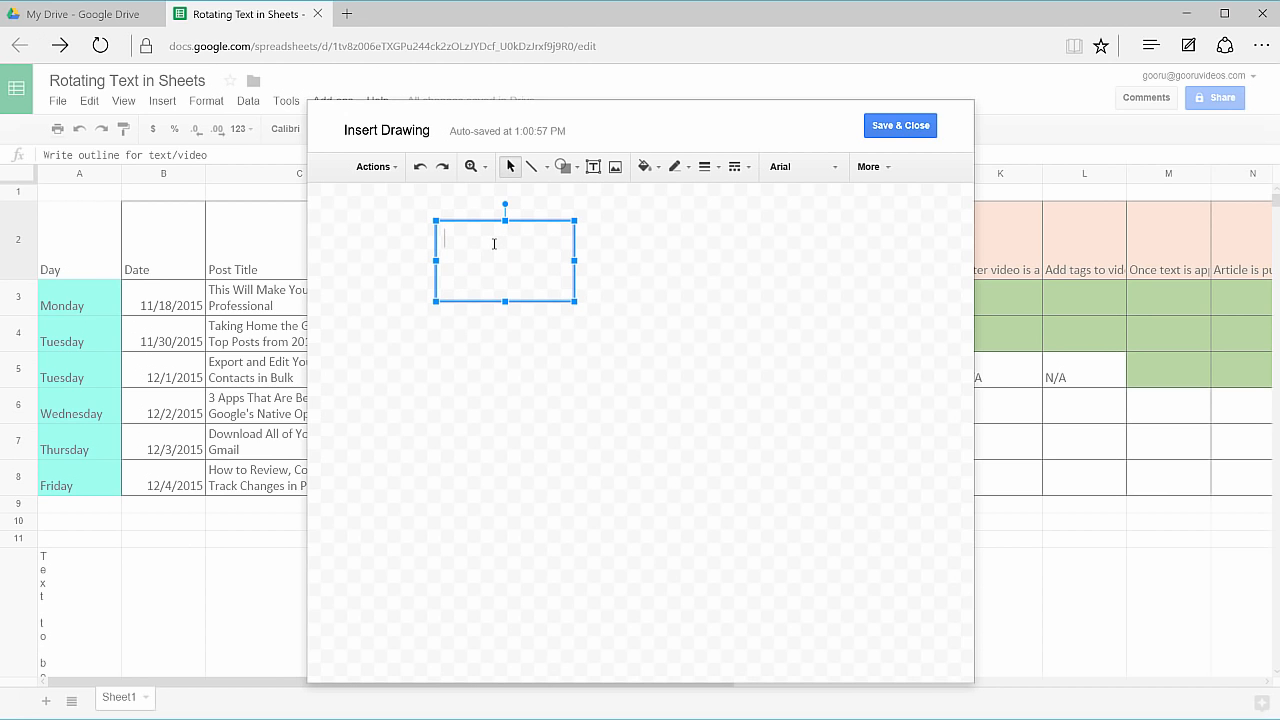
text(Write outline for text/video)
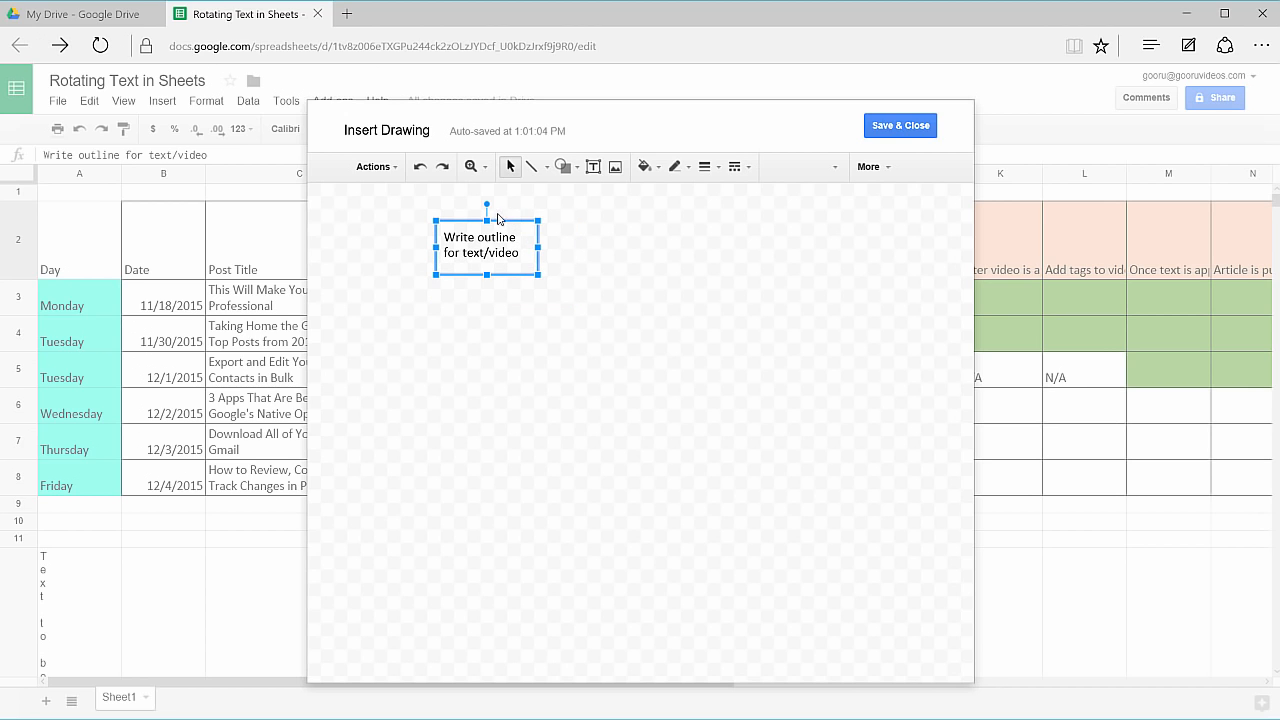
mouse_move(486, 216)
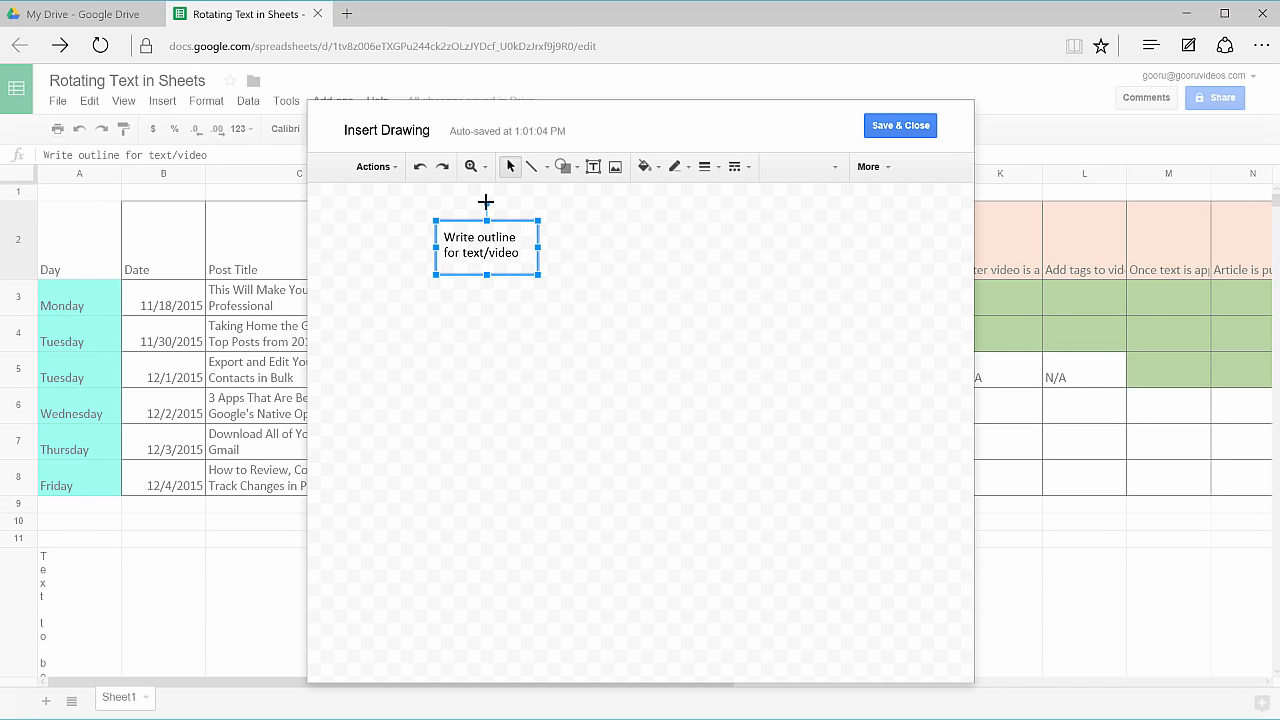
drag(486, 204, 490, 204)
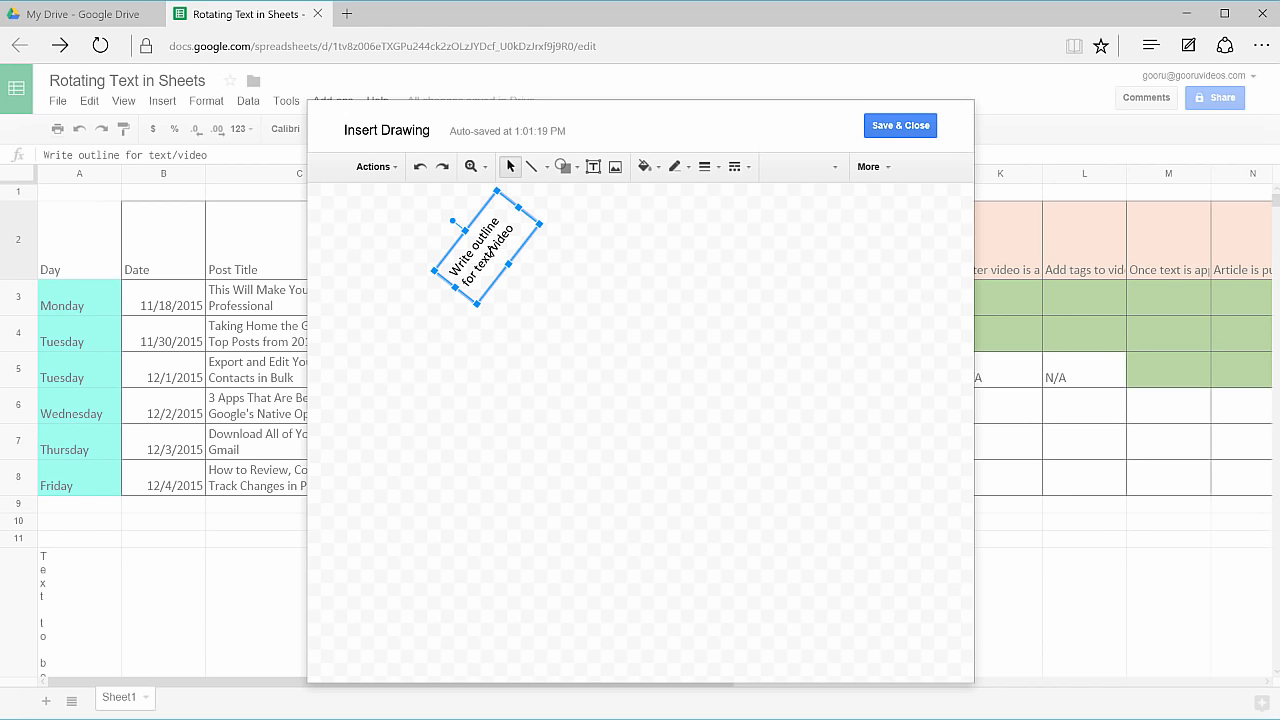
mouse_move(452, 220)
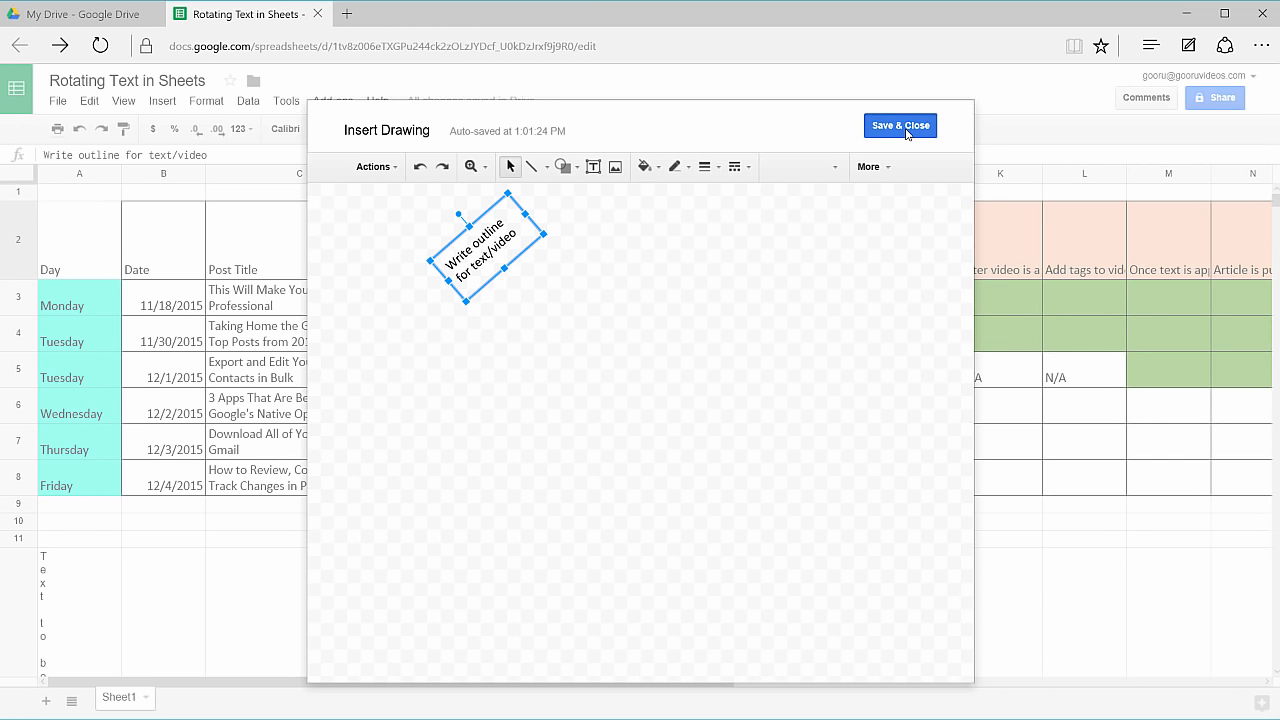
Save the drawing and fit it over header cell D2 as the angled column title
click(900, 124)
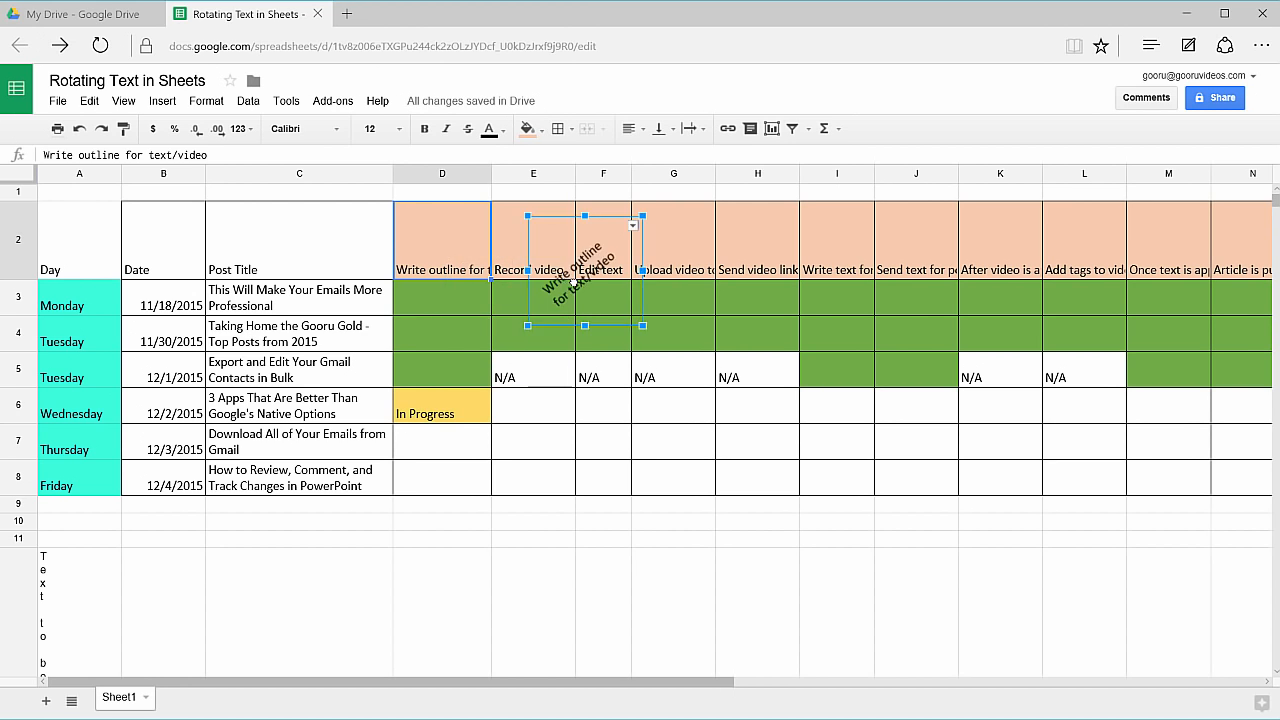
drag(584, 270, 484, 310)
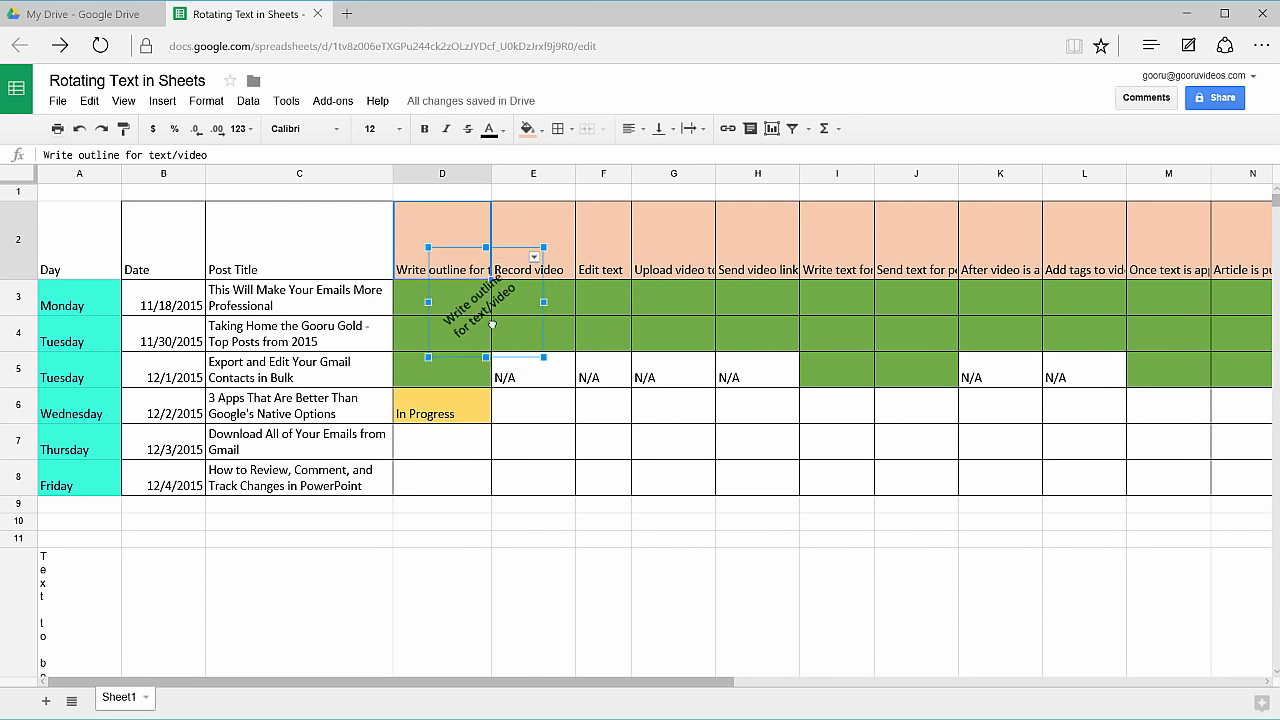
drag(490, 320, 450, 244)
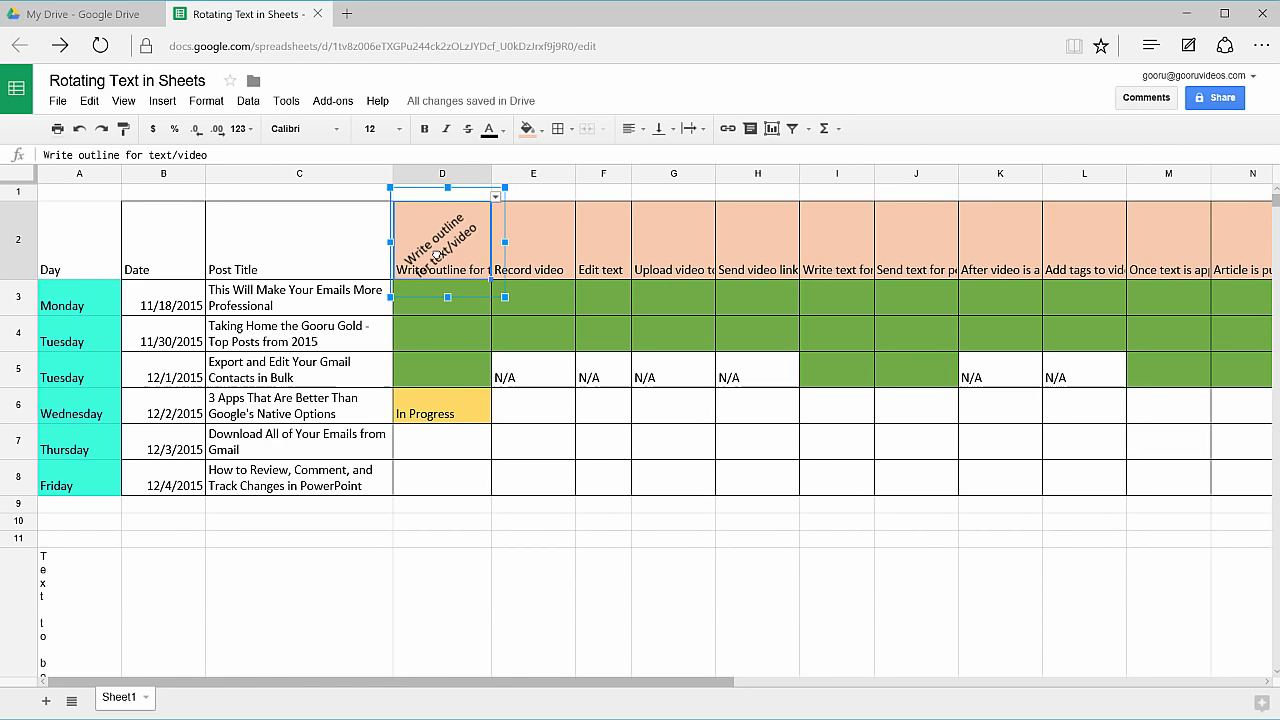
drag(442, 240, 532, 330)
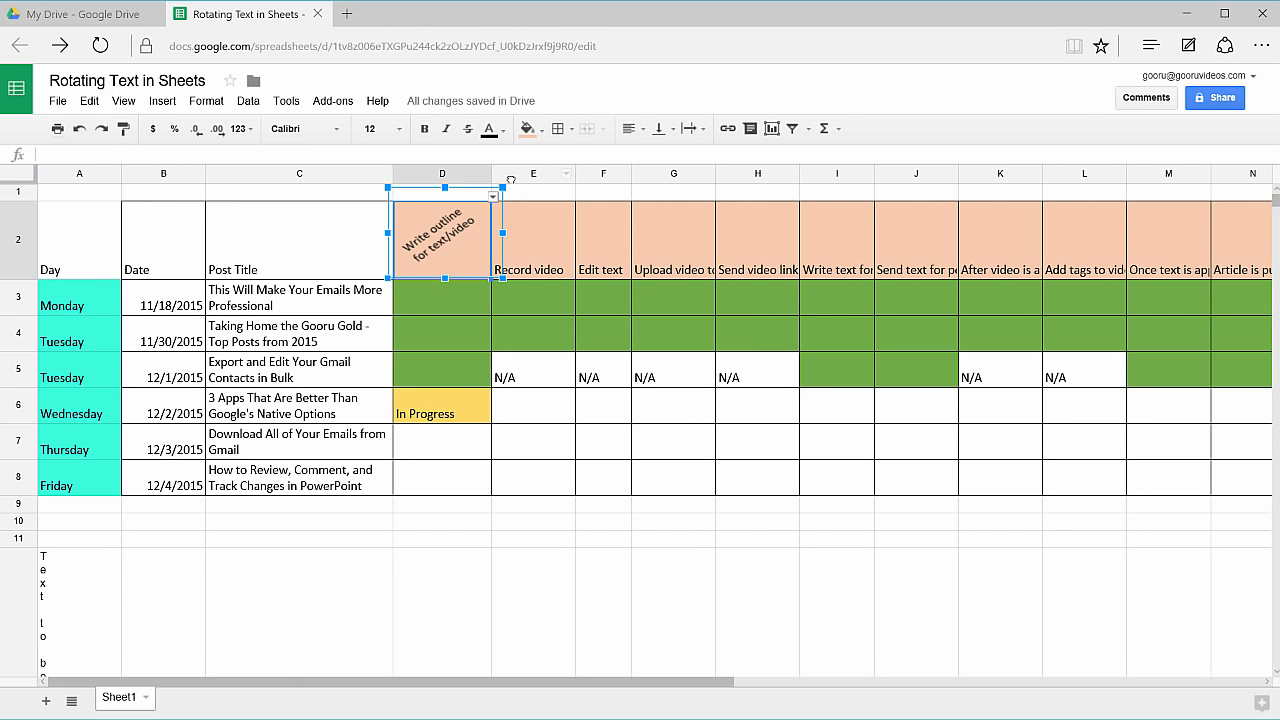
click(532, 240)
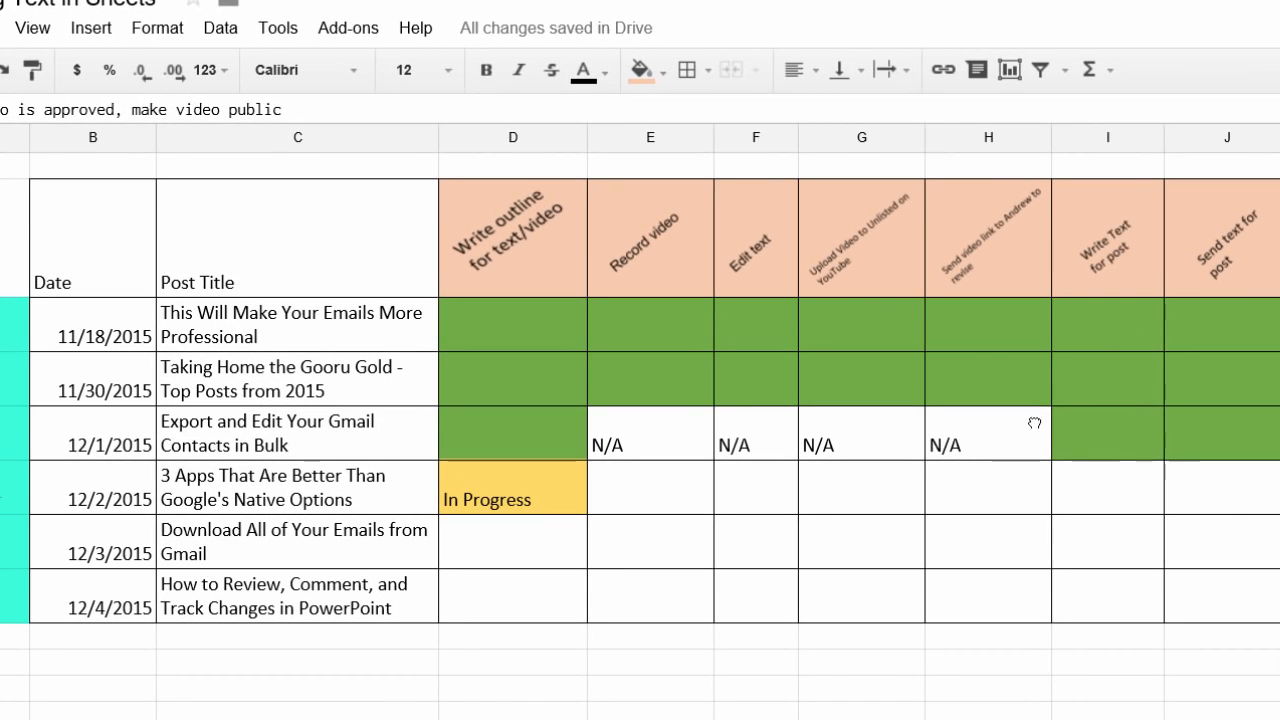
mouse_move(800, 260)
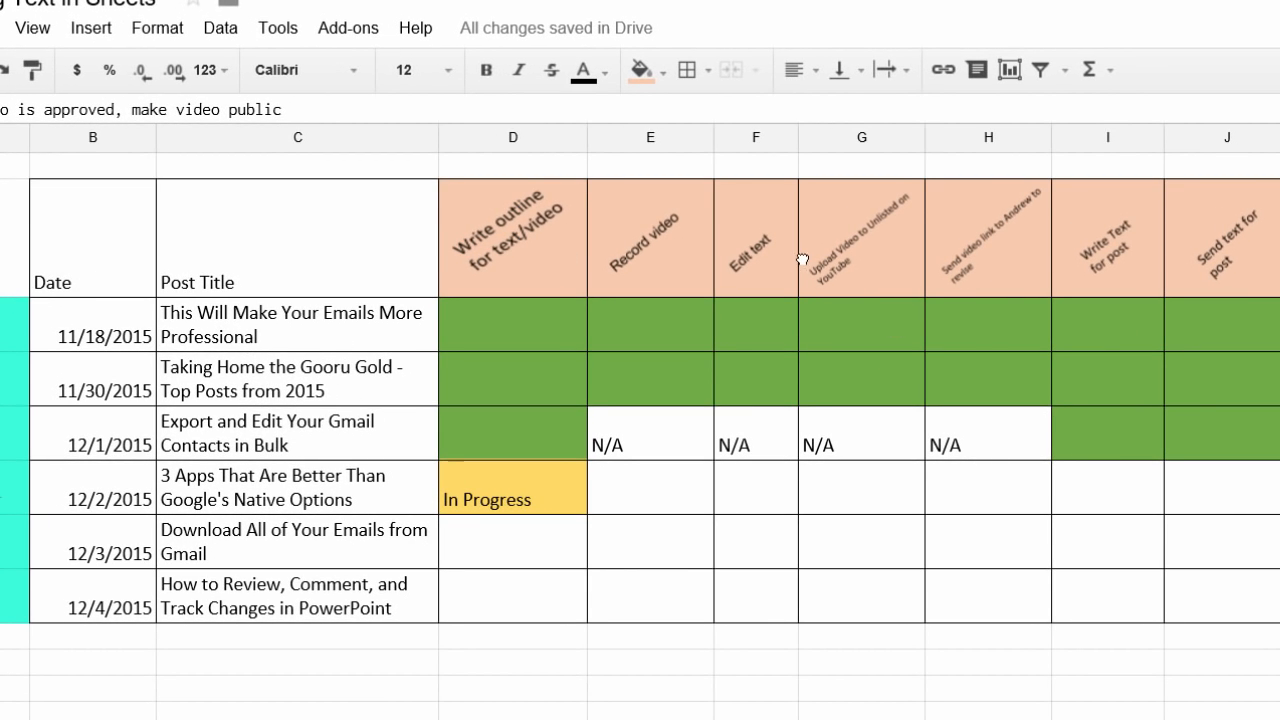
click(860, 240)
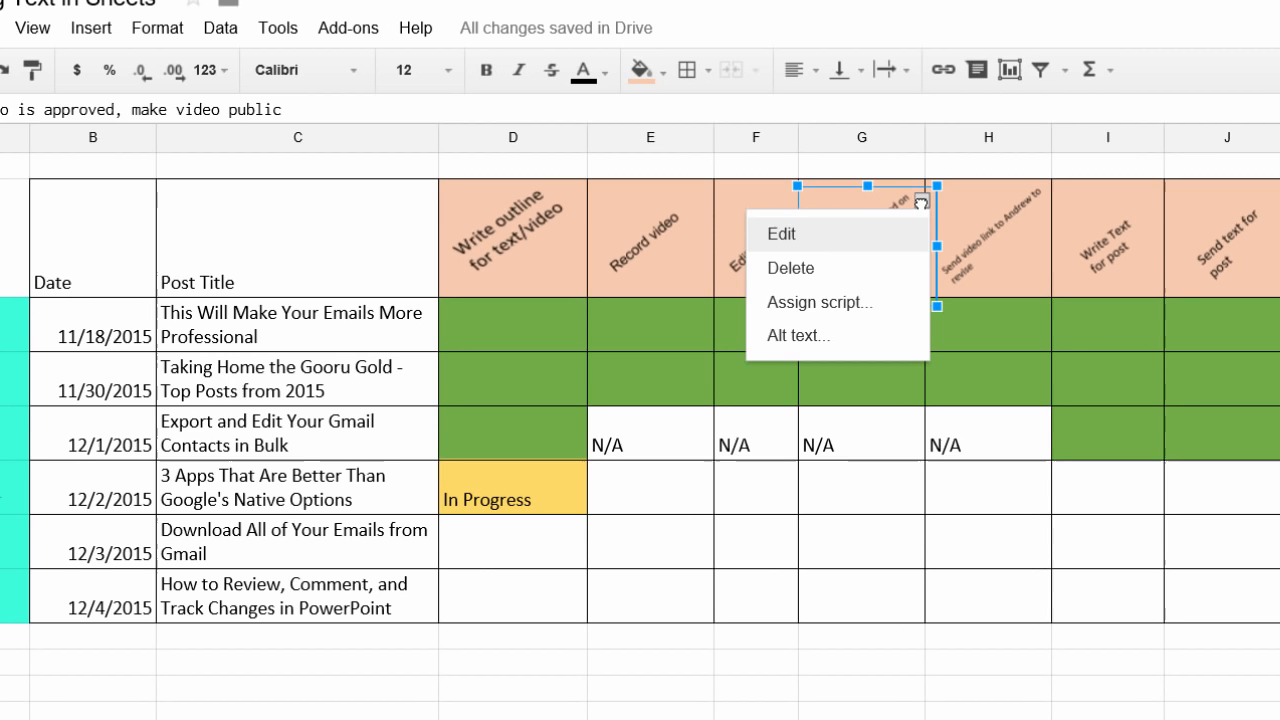
mouse_move(868, 248)
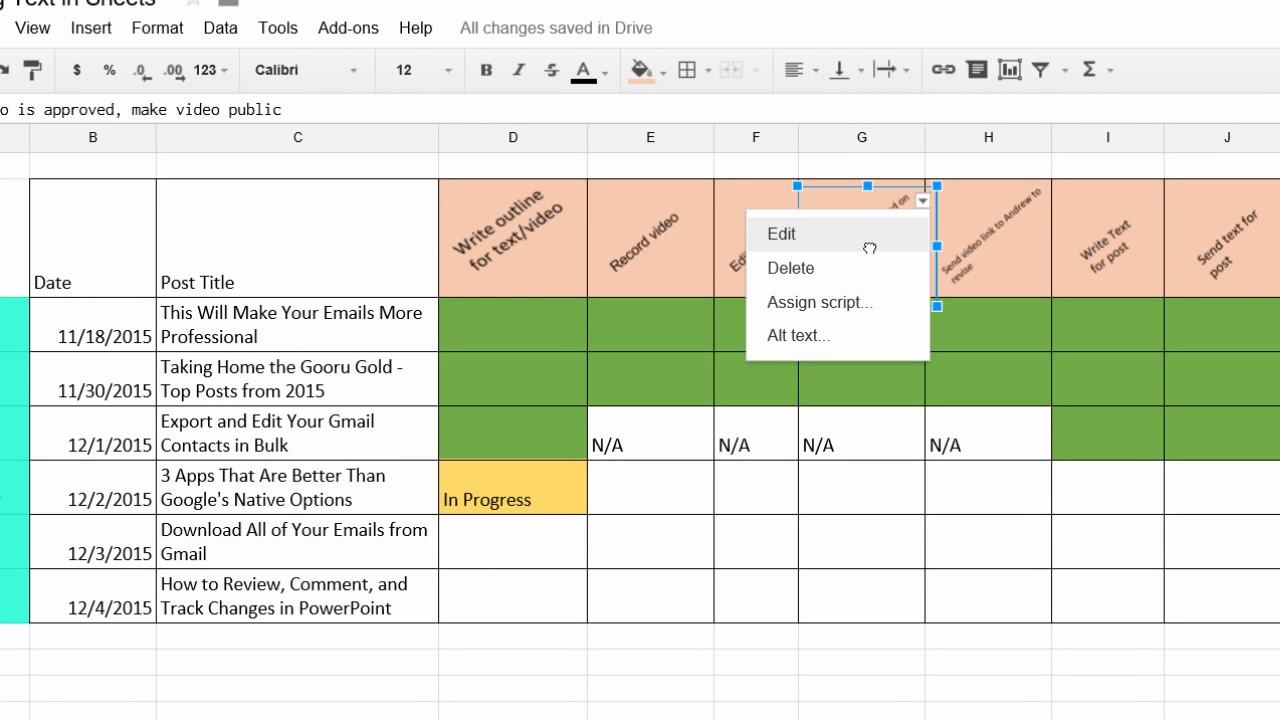
click(780, 232)
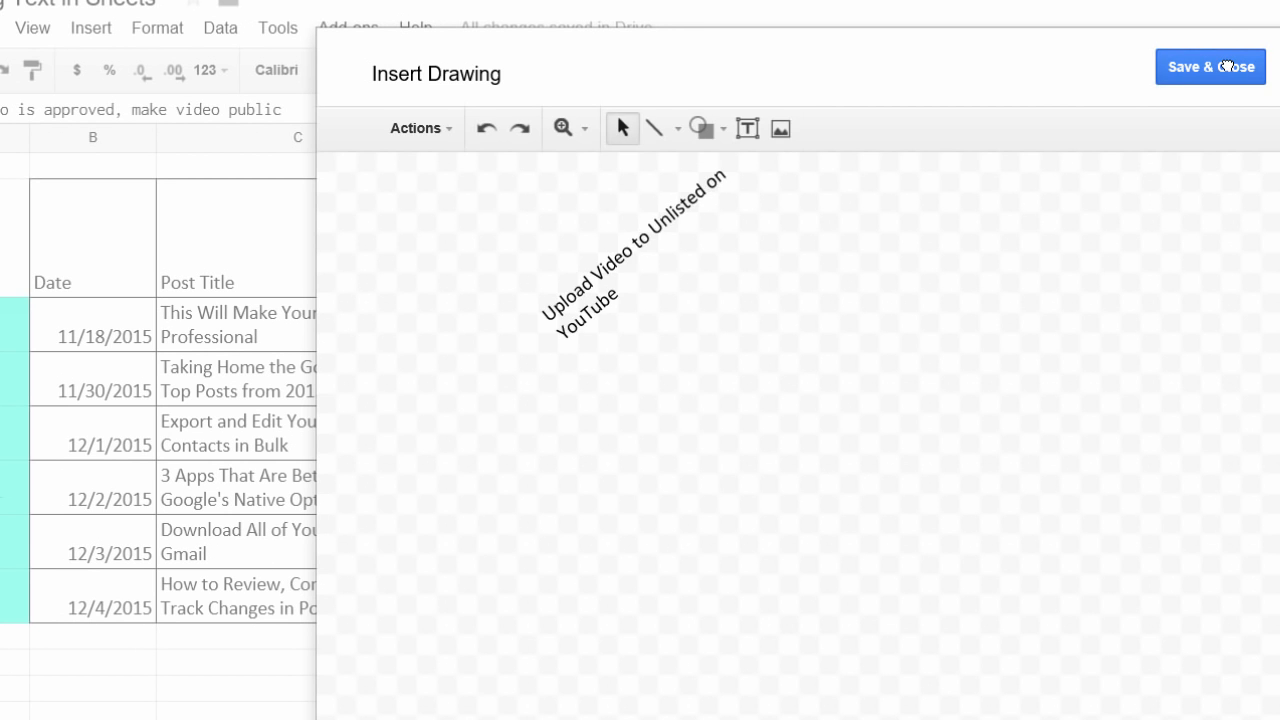
click(1210, 68)
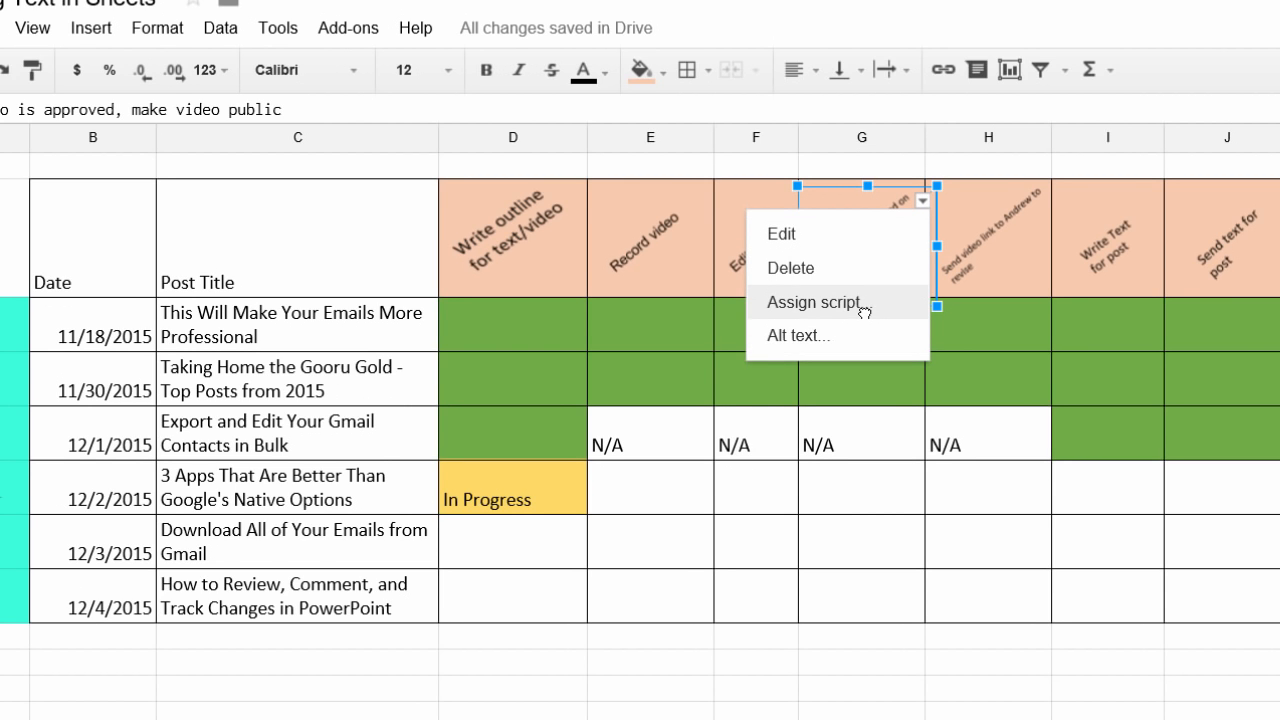
mouse_move(852, 336)
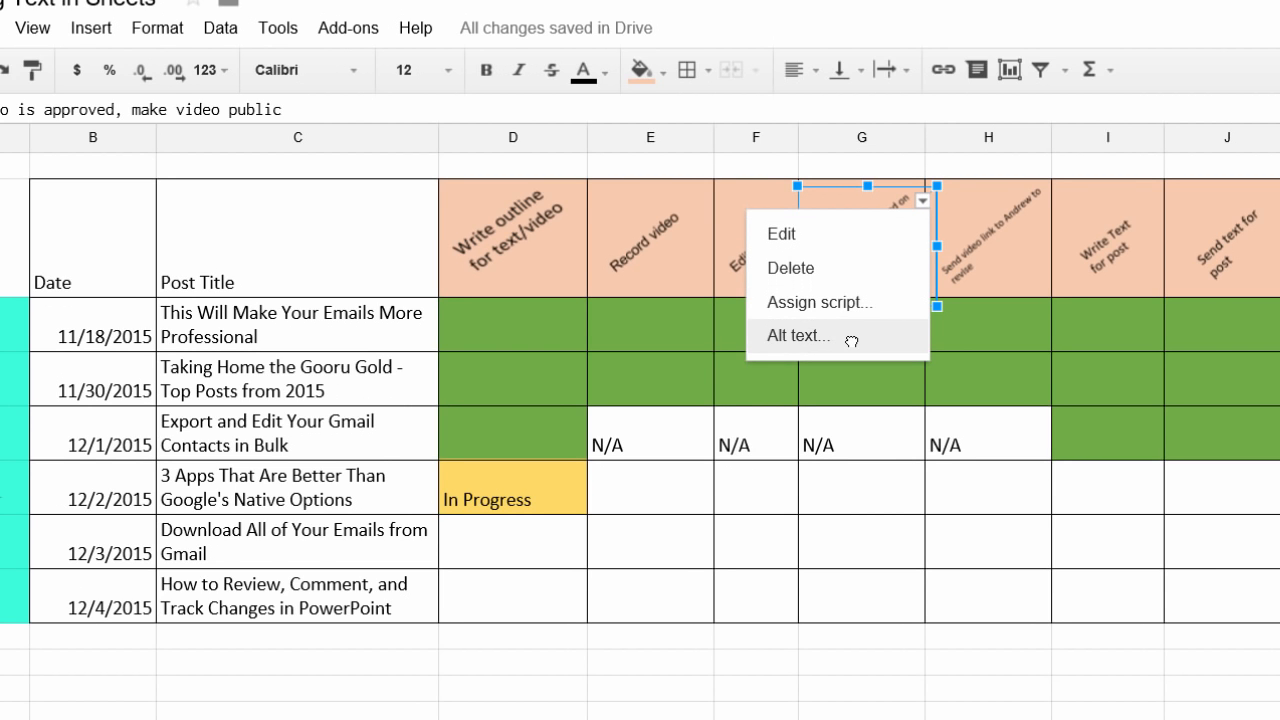